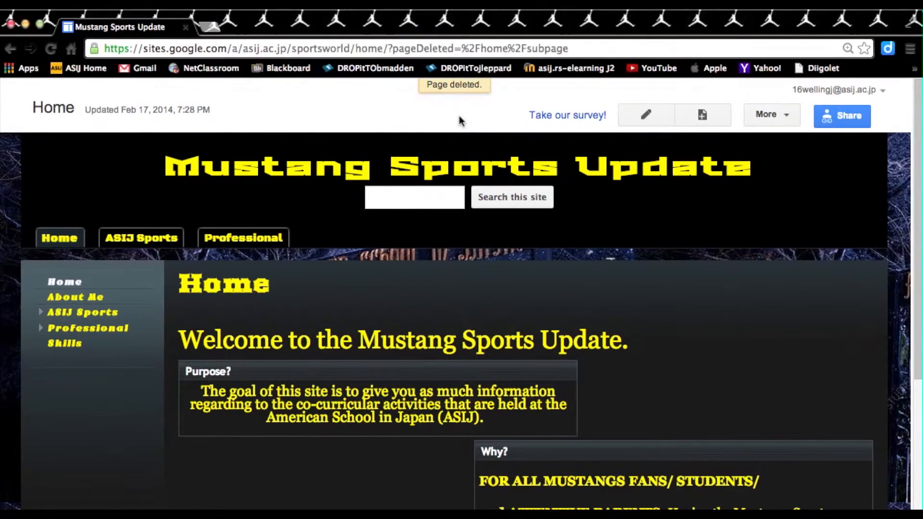
{"action": "mouse_move", "coordinate": [403, 128]}
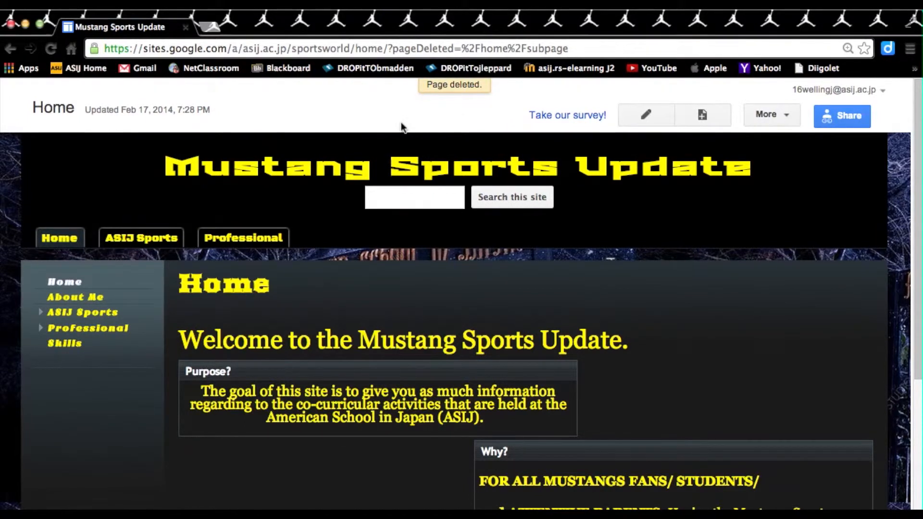
{"action": "mouse_move", "coordinate": [467, 130]}
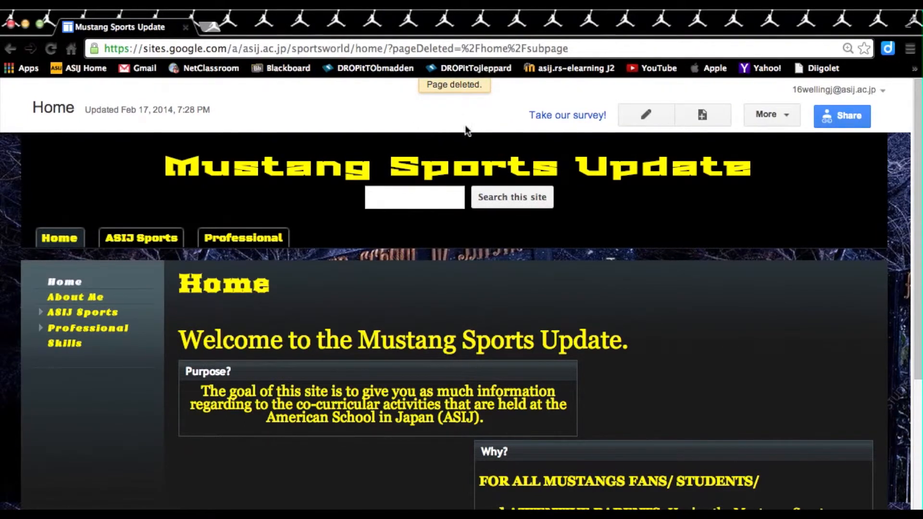
{"action": "mouse_move", "coordinate": [264, 223]}
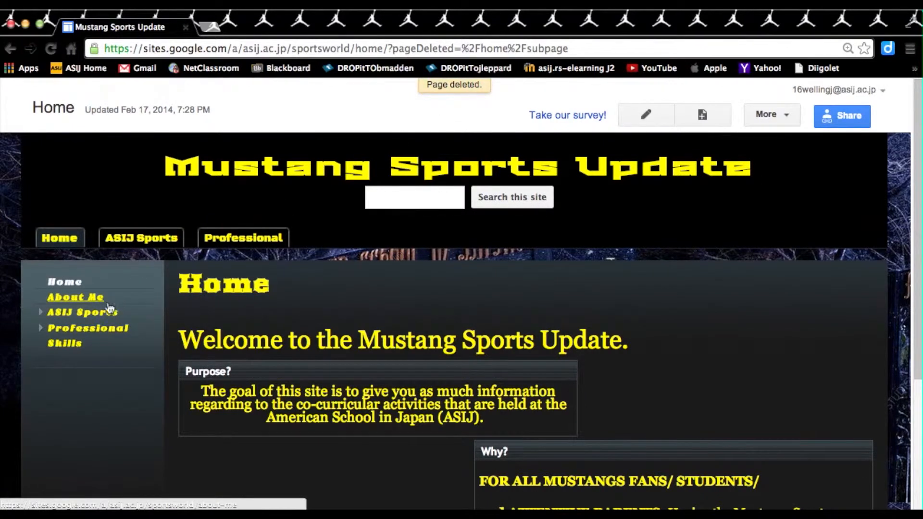
{"action": "mouse_move", "coordinate": [250, 99]}
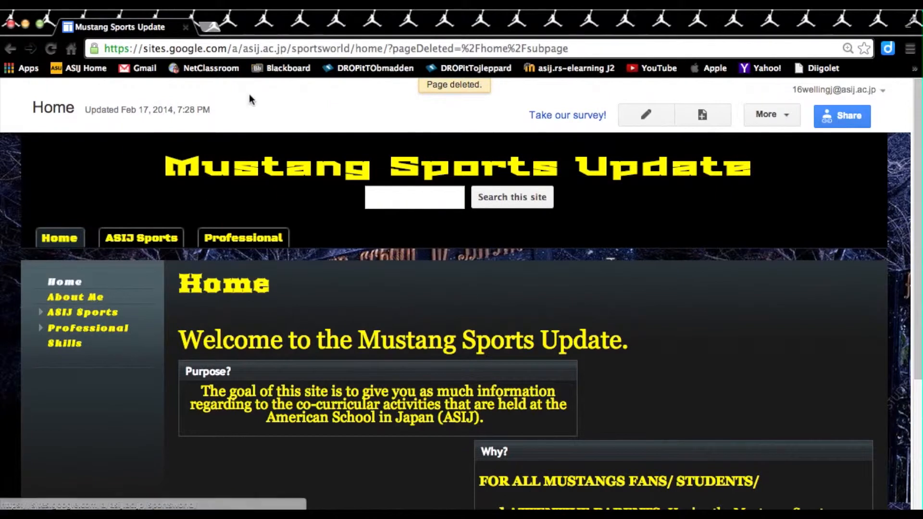
{"action": "mouse_move", "coordinate": [702, 115]}
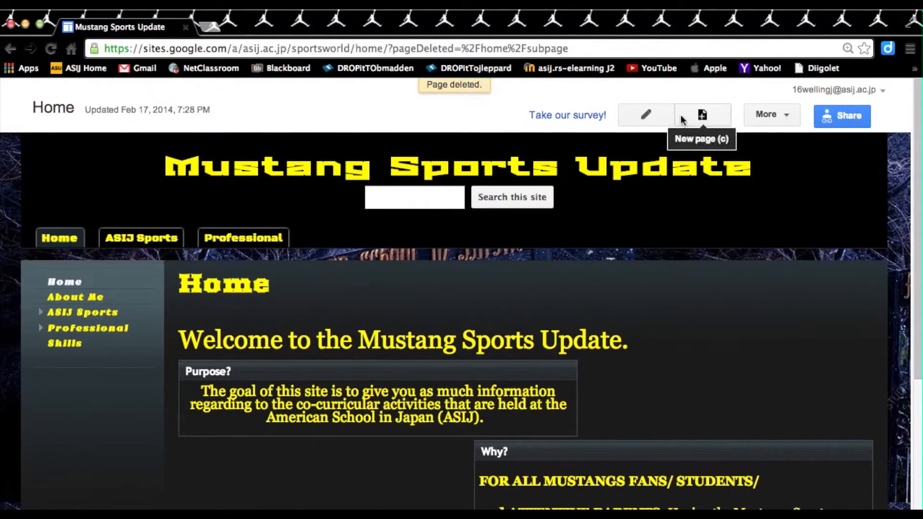
{"action": "mouse_move", "coordinate": [702, 115]}
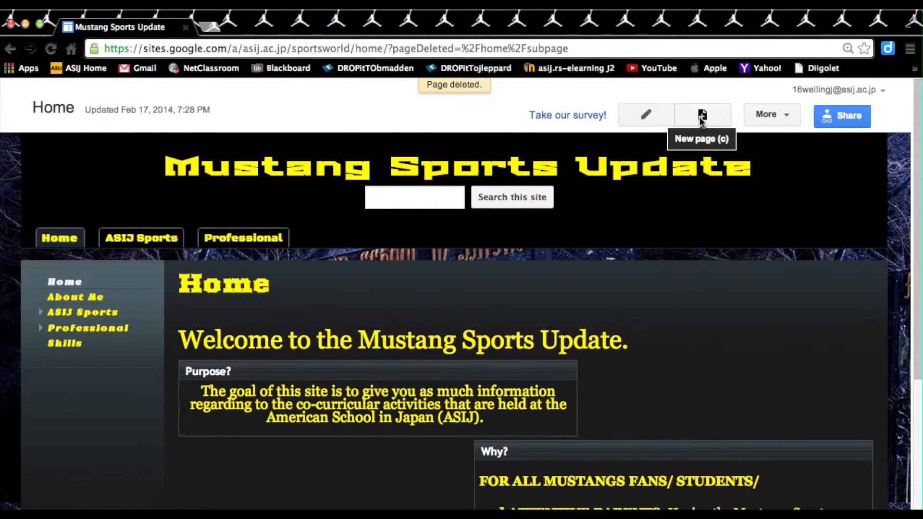
Start a new web page named 'Subpage' and set it to go under Home.
{"action": "left_click", "coordinate": [702, 115]}
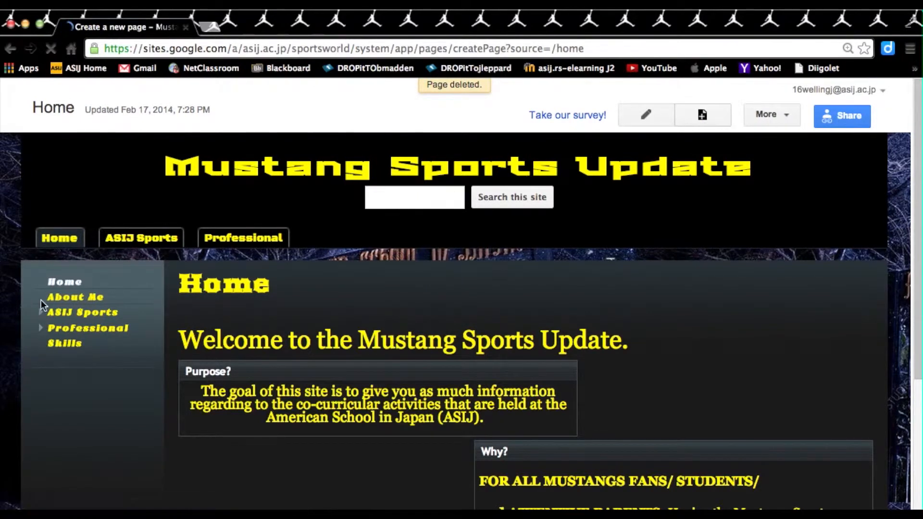
{"action": "left_click", "coordinate": [702, 115]}
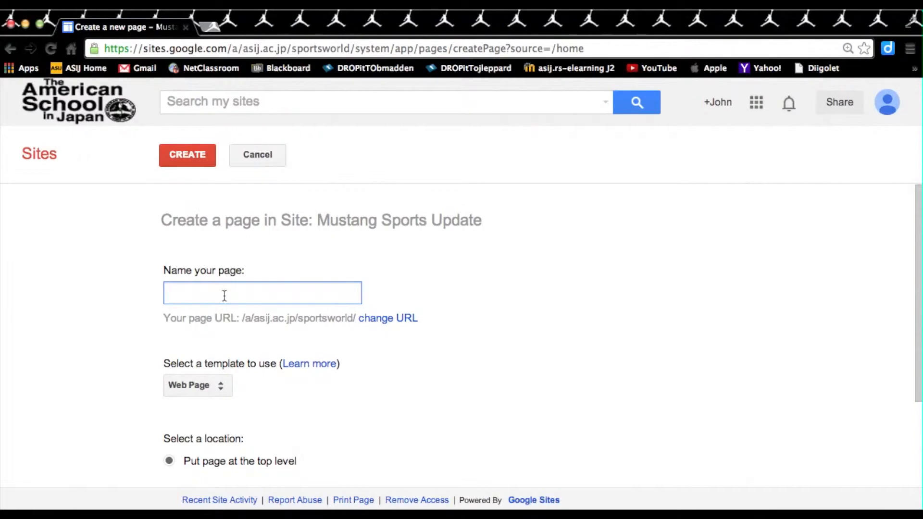
{"action": "type", "text": "Sub"}
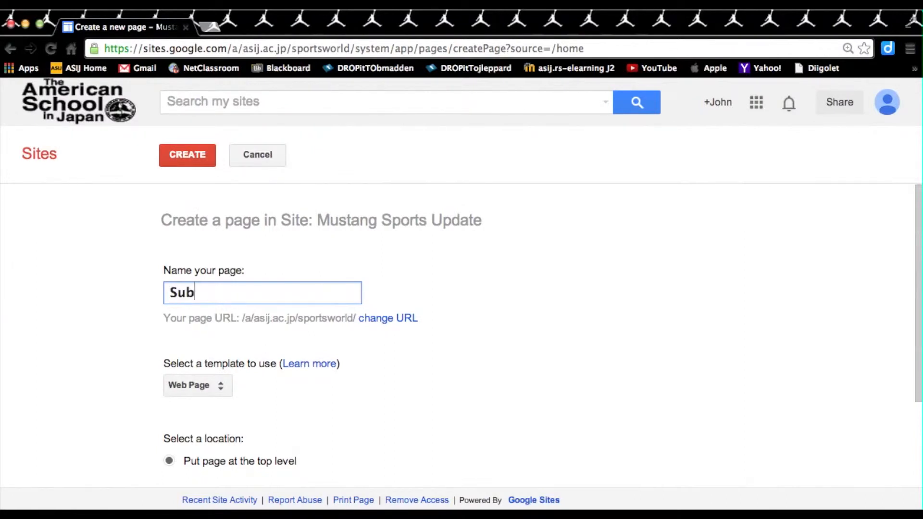
{"action": "type", "text": "page"}
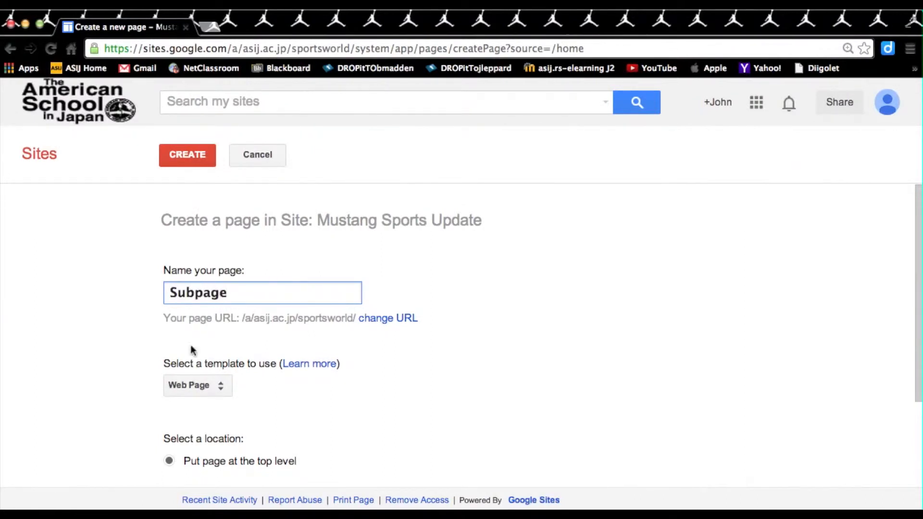
{"action": "scroll", "scroll_direction": "down", "scroll_amount": 3}
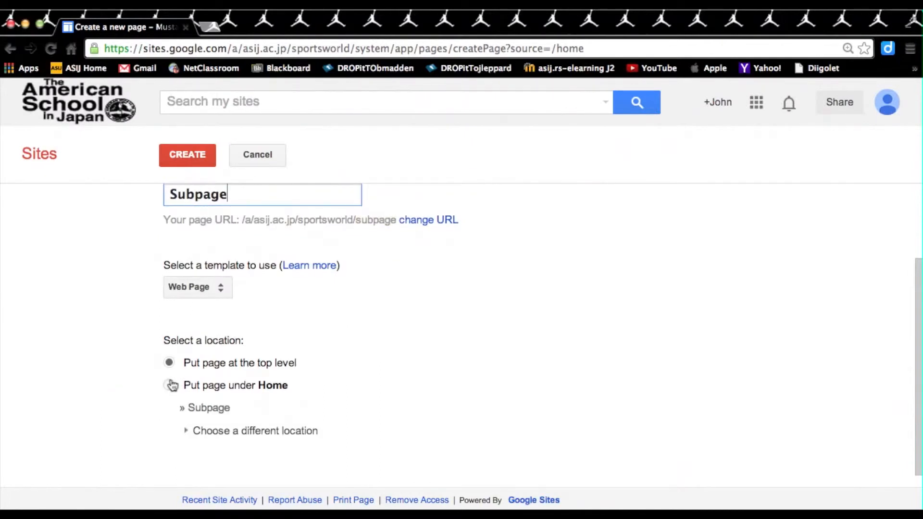
{"action": "left_click", "coordinate": [168, 362]}
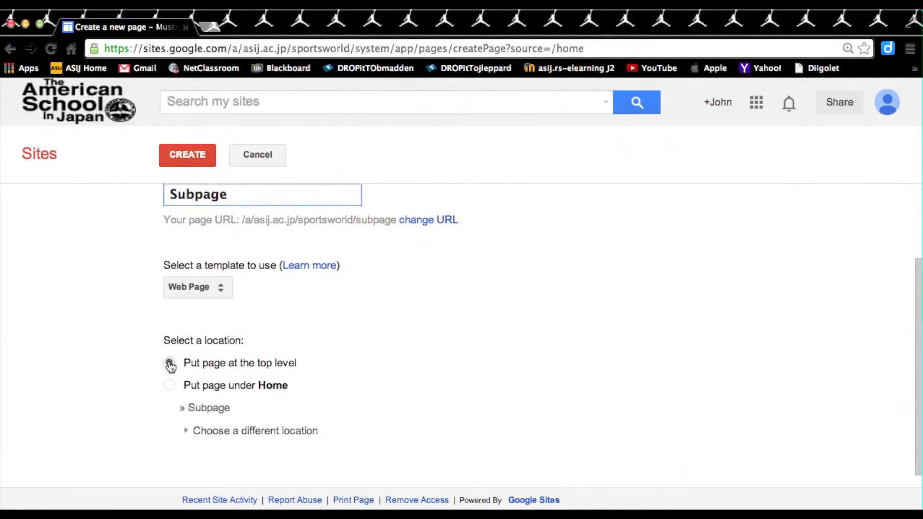
{"action": "left_click", "coordinate": [169, 363]}
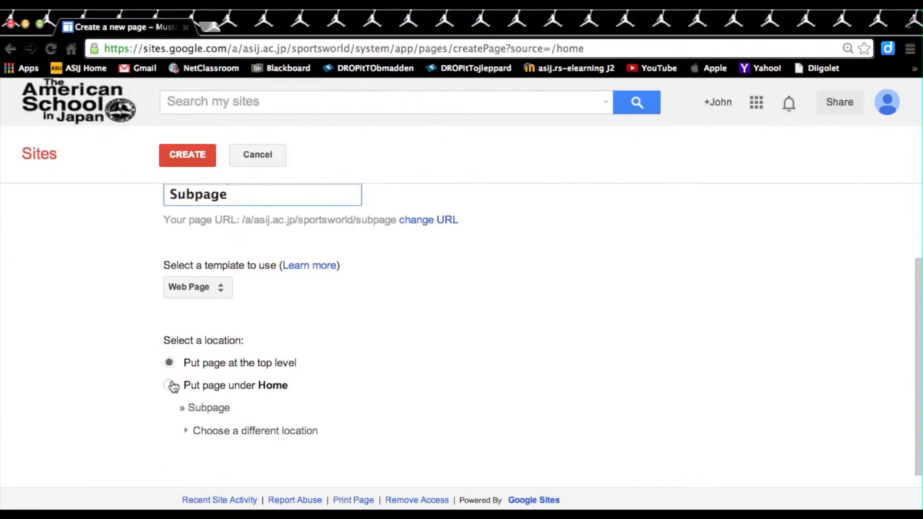
{"action": "mouse_move", "coordinate": [171, 385]}
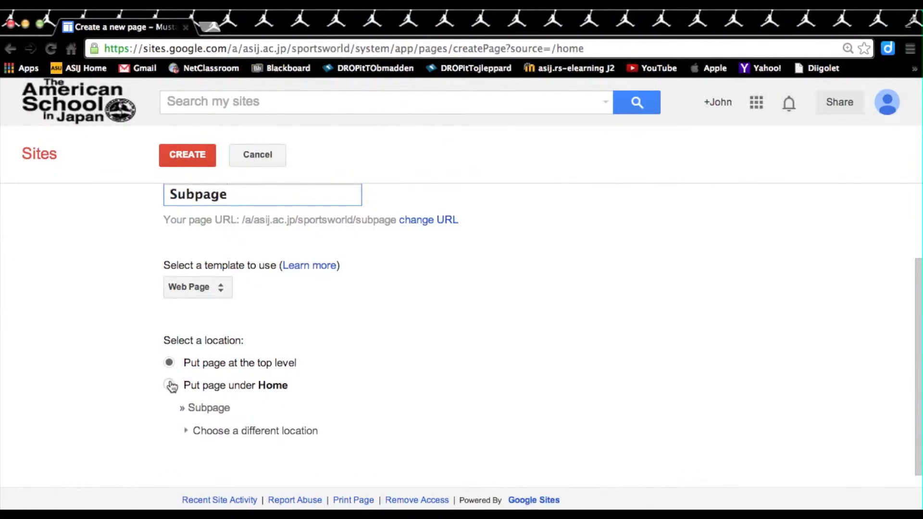
{"action": "left_click", "coordinate": [169, 385]}
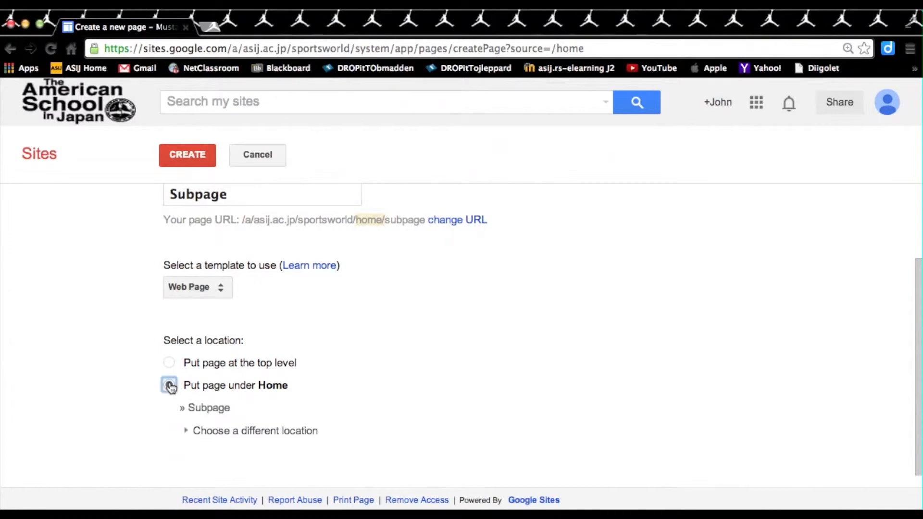
{"action": "left_click", "coordinate": [169, 385]}
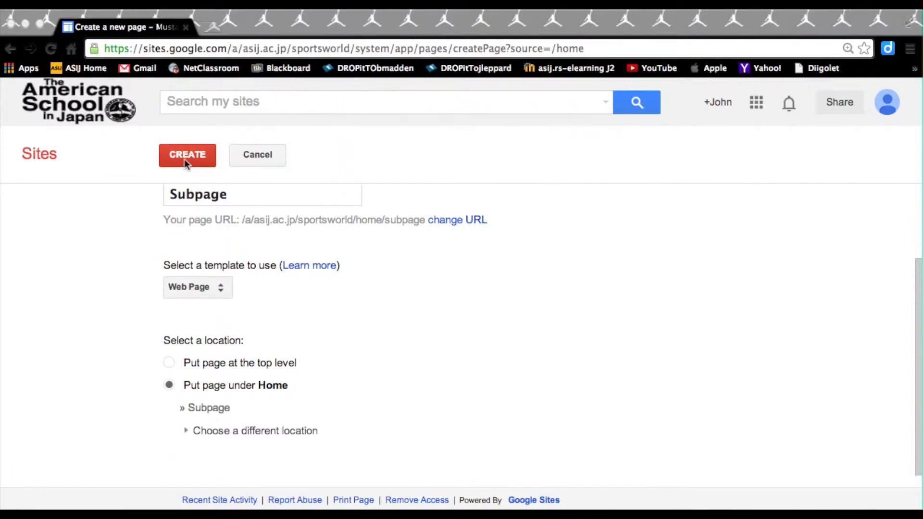
Create the Subpage page under Home and save it in the editor.
{"action": "left_click", "coordinate": [187, 155]}
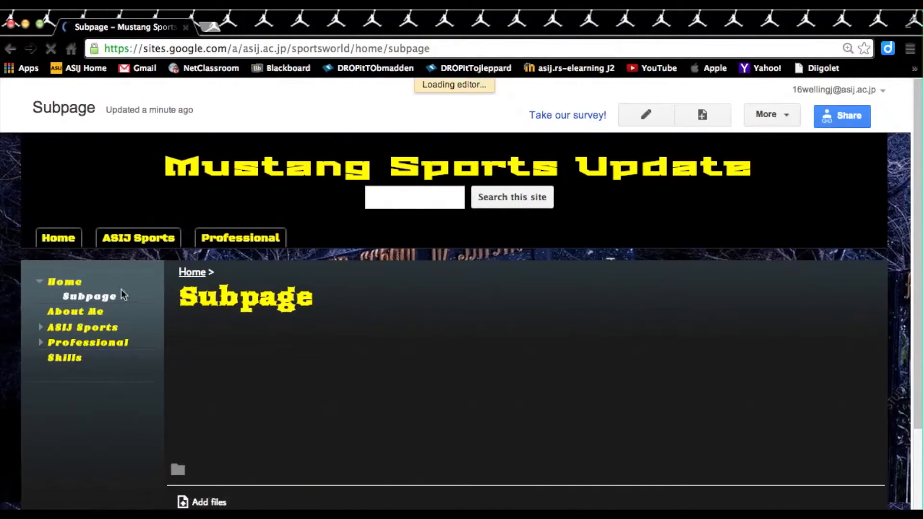
{"action": "left_click", "coordinate": [645, 115]}
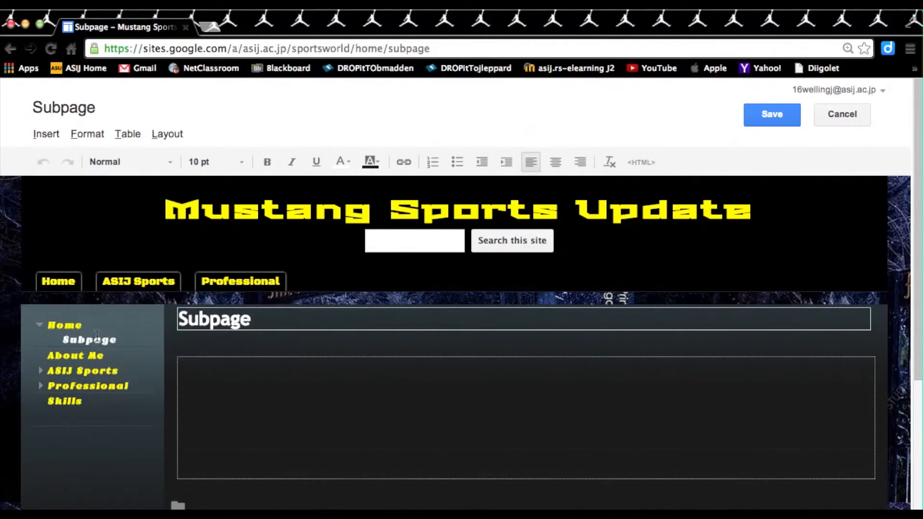
{"action": "mouse_move", "coordinate": [309, 180]}
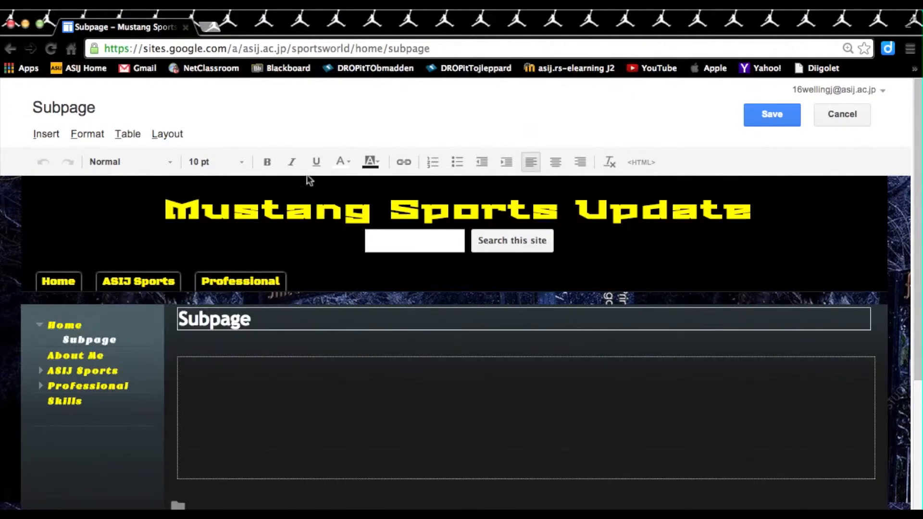
{"action": "left_click", "coordinate": [771, 114]}
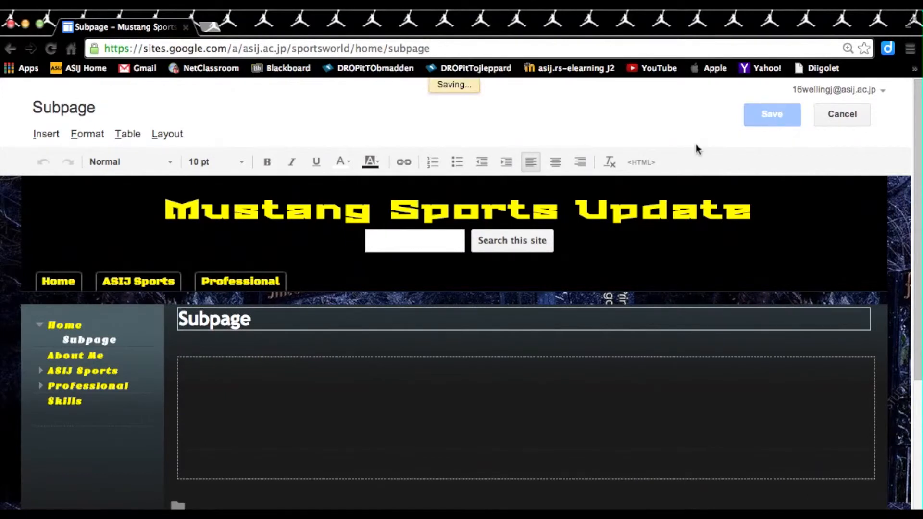
{"action": "left_click", "coordinate": [771, 114]}
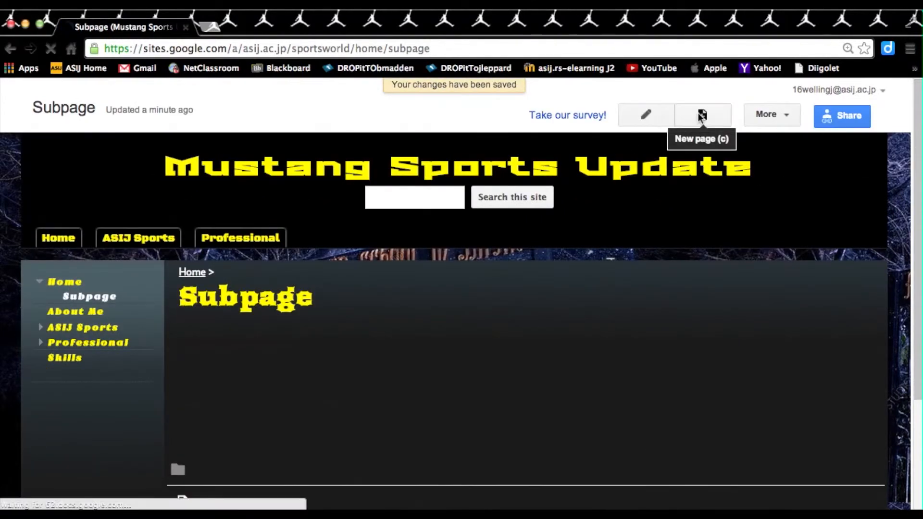
Create a new page 'Subpage 2' placed under the Skills page.
{"action": "left_click", "coordinate": [700, 114]}
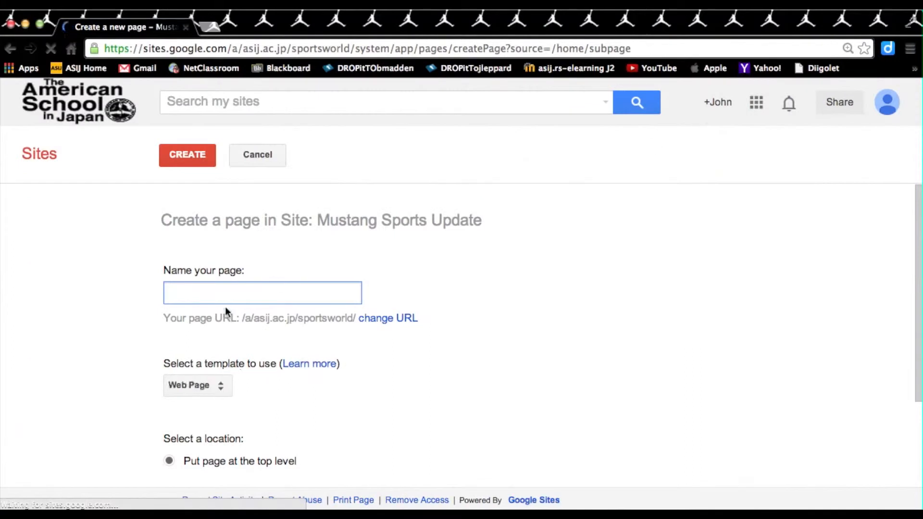
{"action": "type", "text": "Subpage 2"}
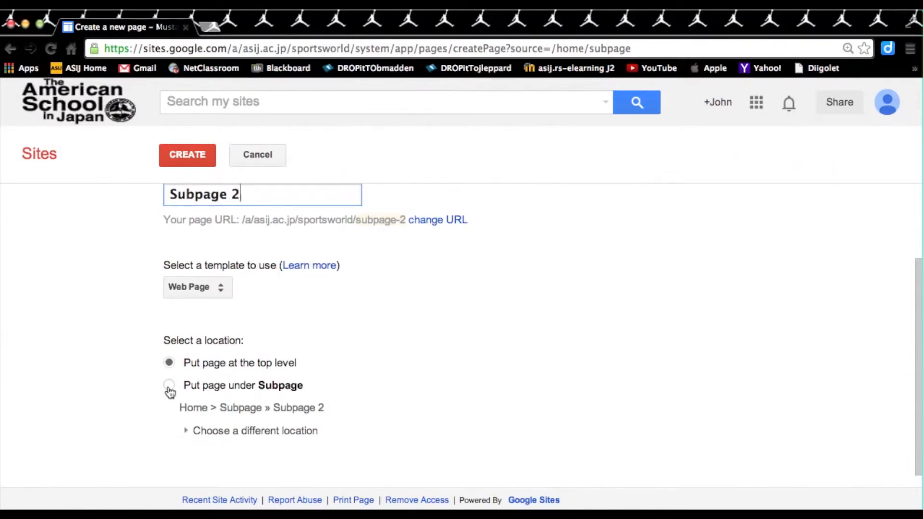
{"action": "left_click", "coordinate": [169, 385]}
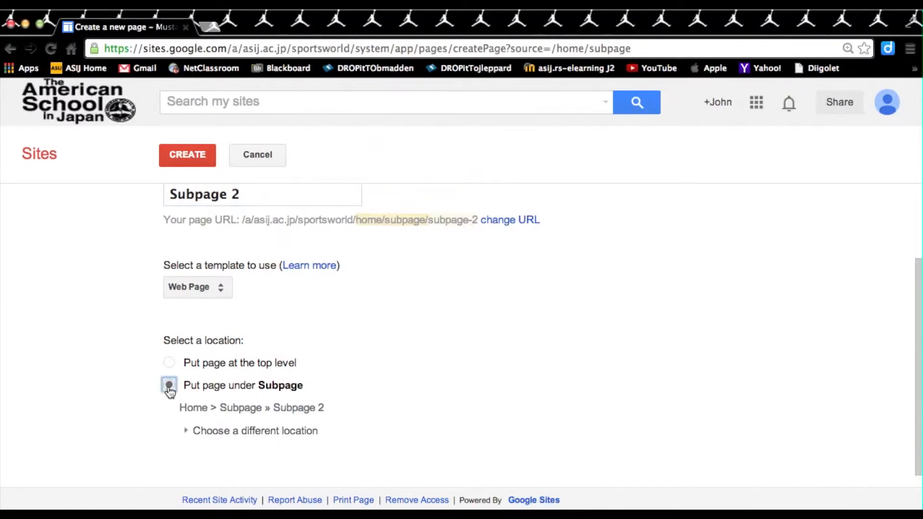
{"action": "left_click", "coordinate": [169, 385]}
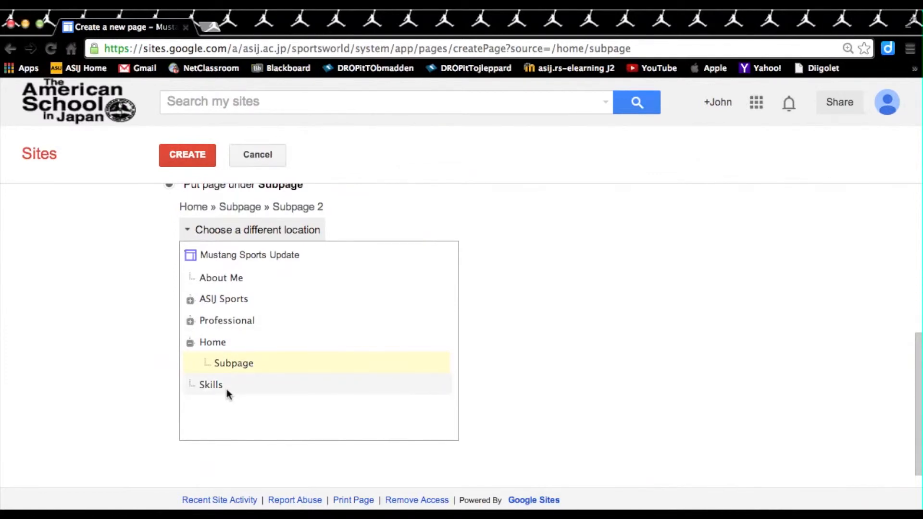
{"action": "left_click", "coordinate": [211, 385]}
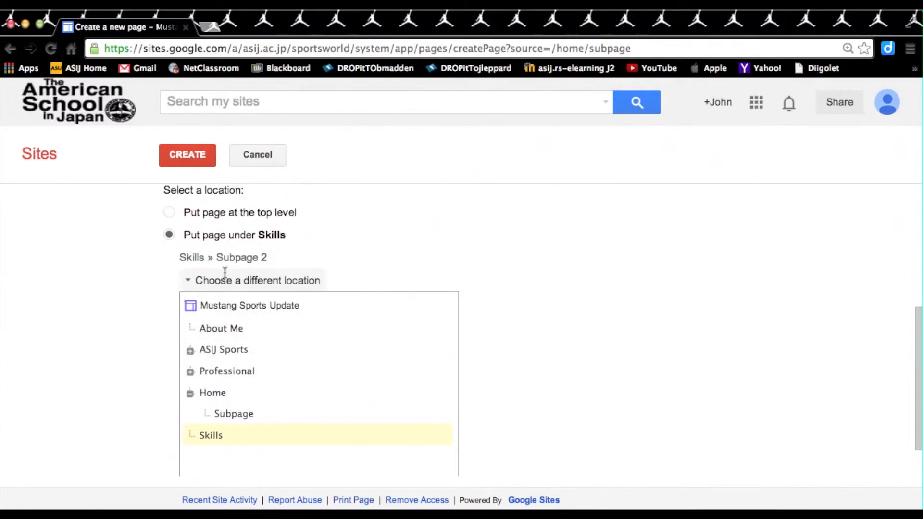
{"action": "left_click", "coordinate": [187, 154]}
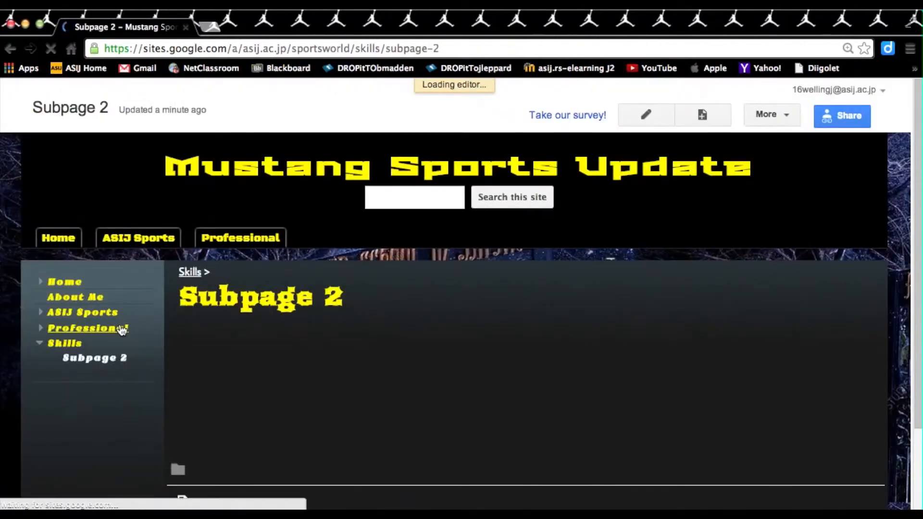
Expand Home in the sidebar navigation and save Subpage 2.
{"action": "left_click", "coordinate": [645, 115]}
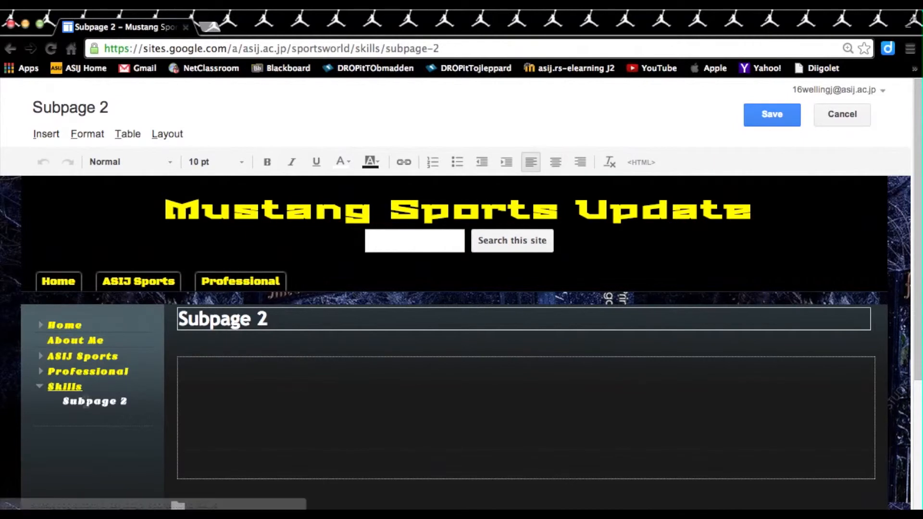
{"action": "left_click", "coordinate": [182, 377]}
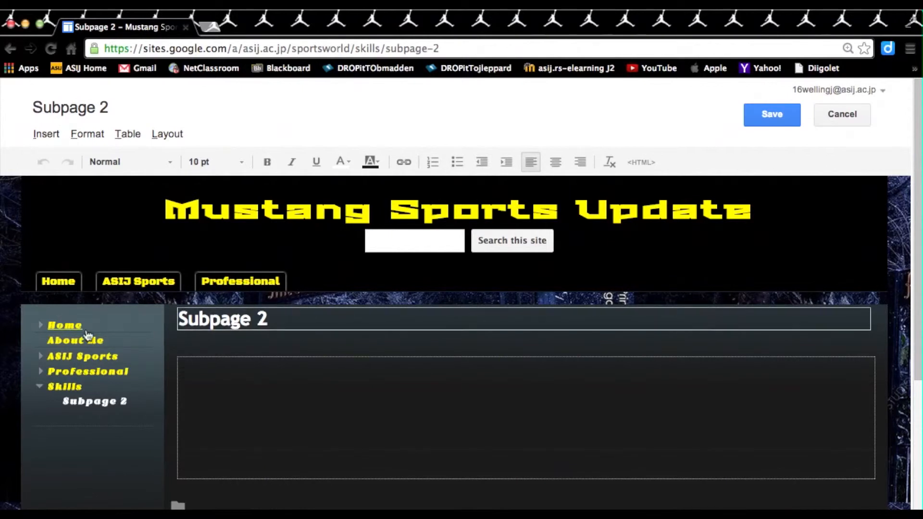
{"action": "left_click", "coordinate": [40, 325]}
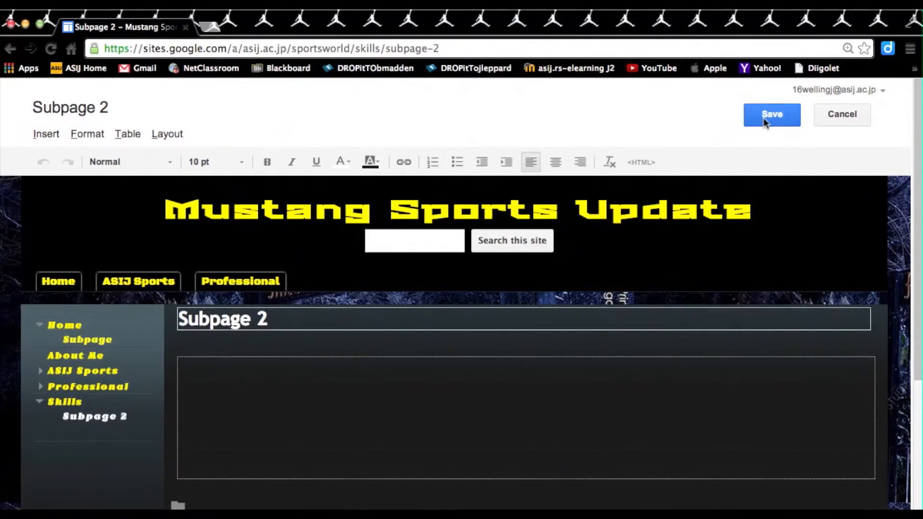
{"action": "left_click", "coordinate": [771, 114]}
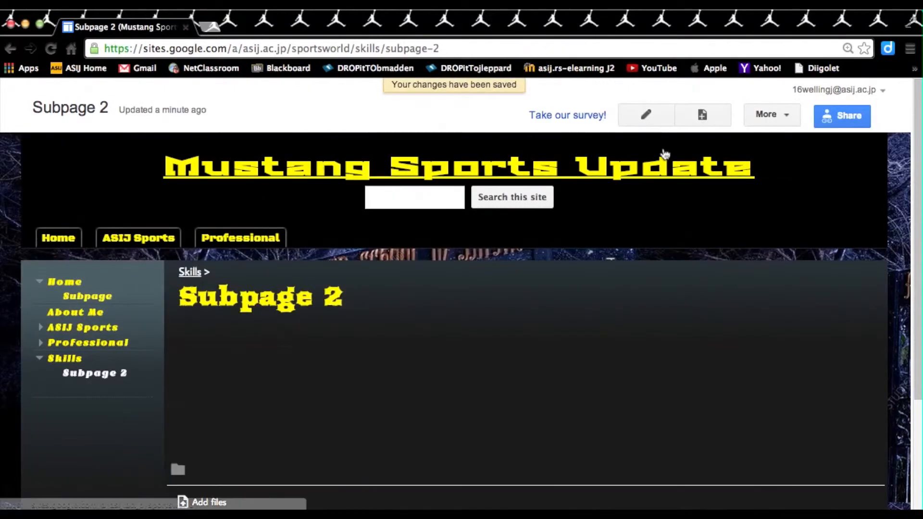
{"action": "mouse_move", "coordinate": [770, 114]}
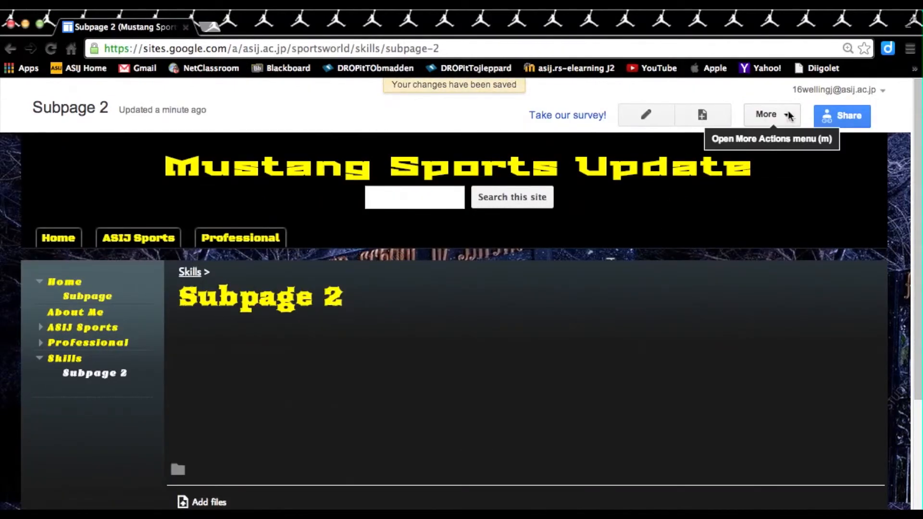
Open Manage site > Pages and expand Skills to show Subpage 2.
{"action": "left_click", "coordinate": [766, 115]}
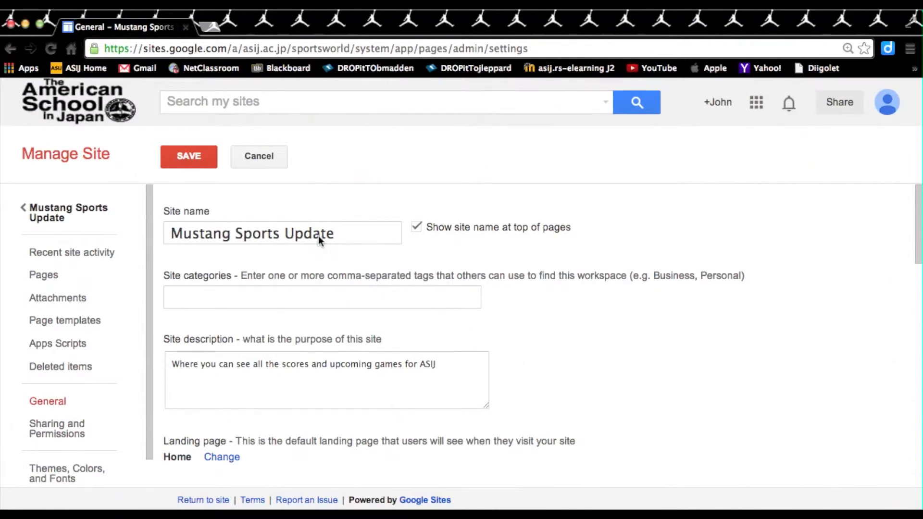
{"action": "mouse_move", "coordinate": [335, 271]}
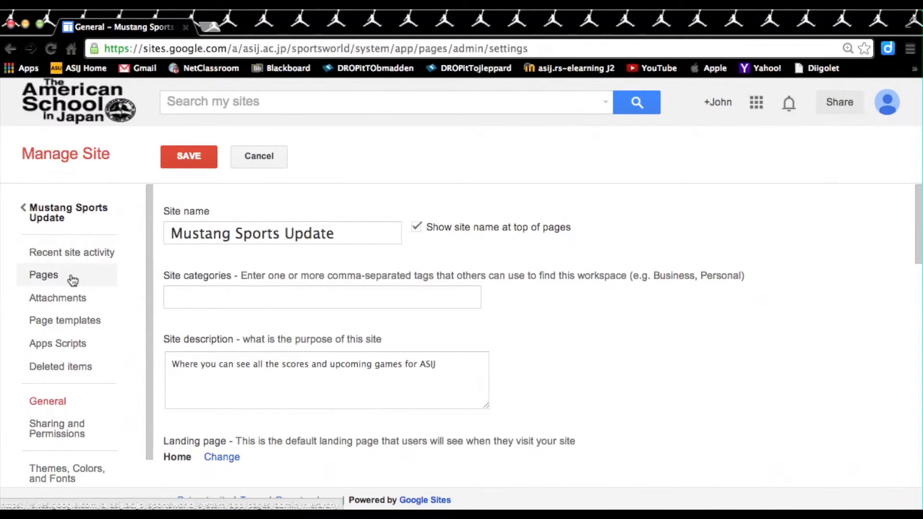
{"action": "left_click", "coordinate": [43, 275]}
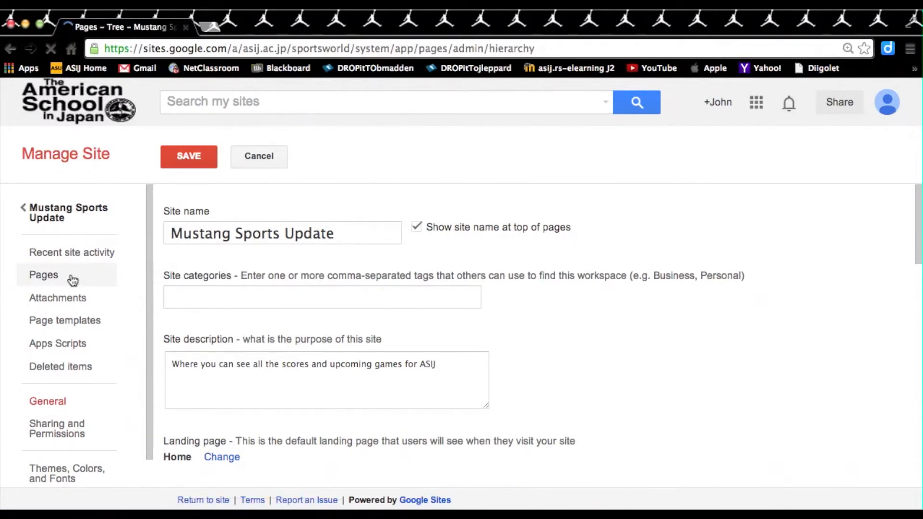
{"action": "left_click", "coordinate": [44, 274]}
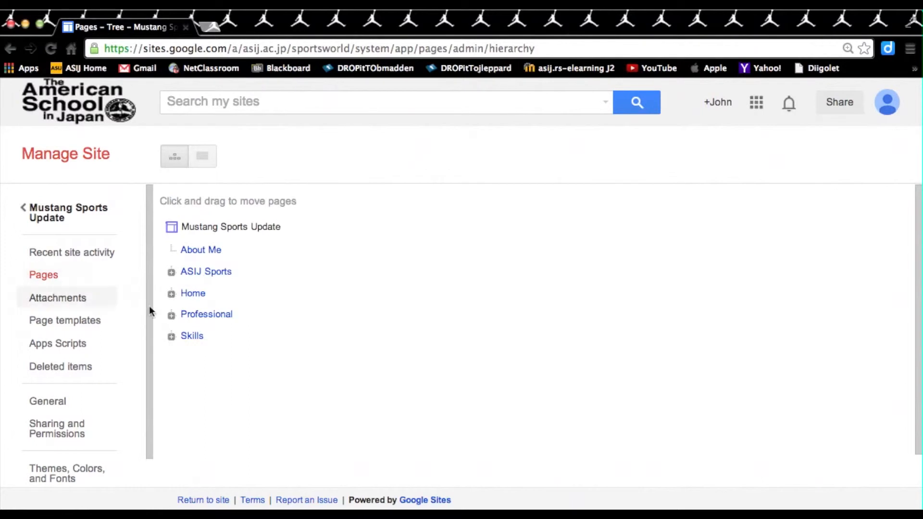
{"action": "mouse_move", "coordinate": [180, 317]}
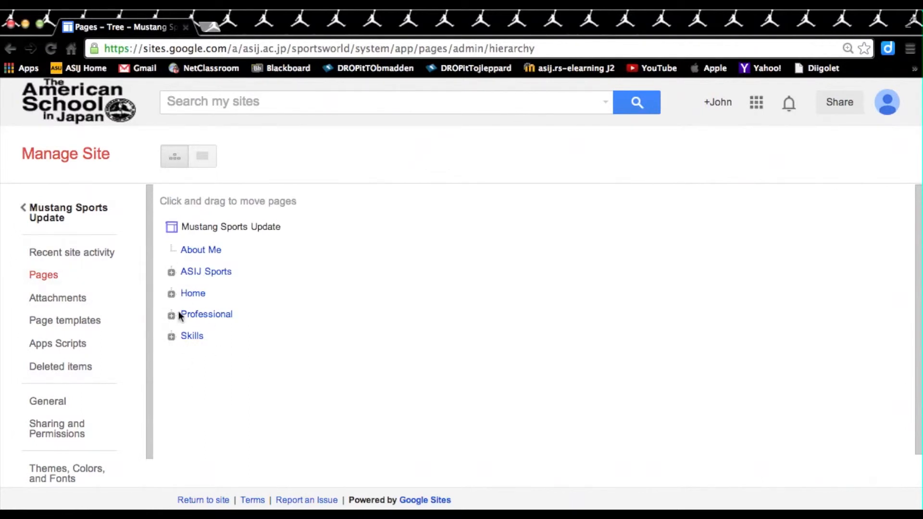
{"action": "mouse_move", "coordinate": [173, 341]}
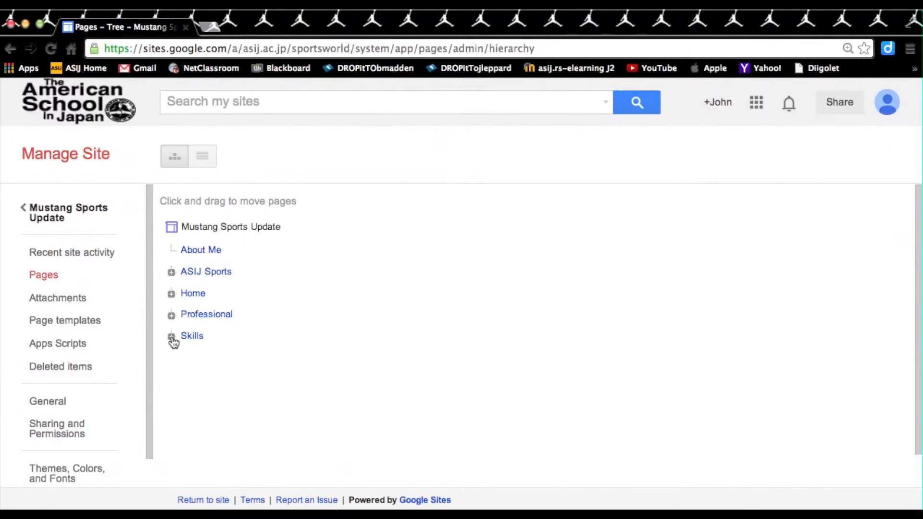
{"action": "left_click", "coordinate": [171, 336]}
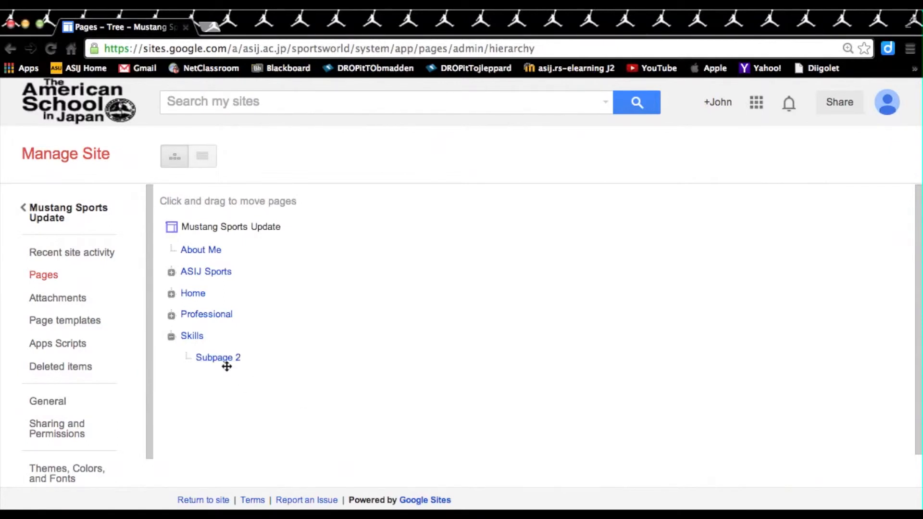
{"action": "mouse_move", "coordinate": [218, 357]}
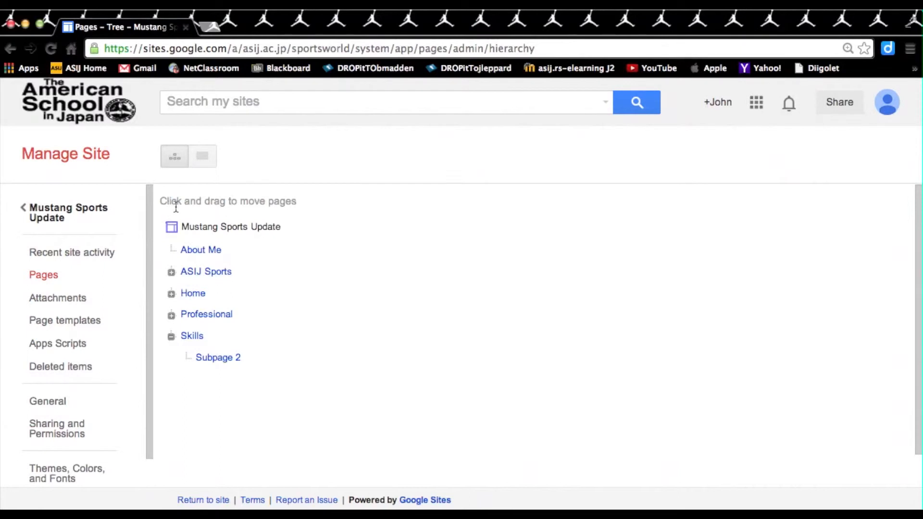
{"action": "mouse_move", "coordinate": [217, 358]}
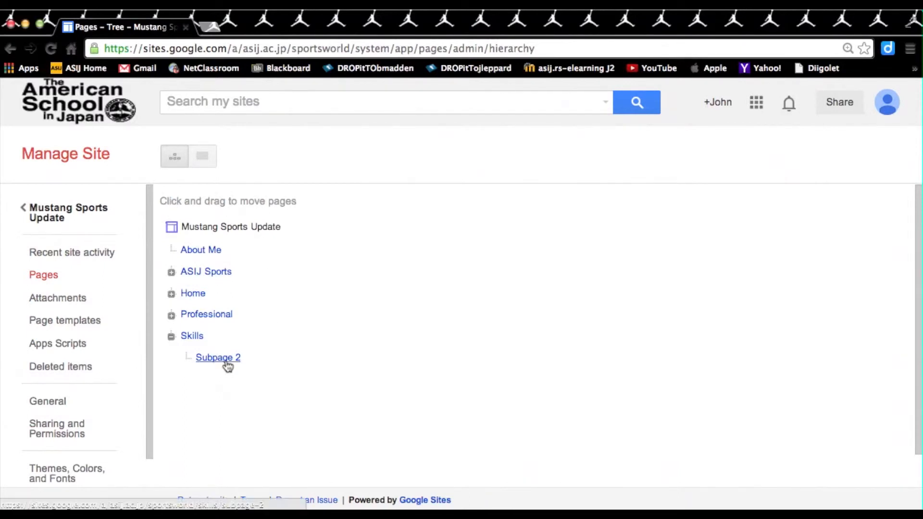
Drag Subpage 2 from under Skills to under Home in the page tree.
{"action": "left_click", "coordinate": [217, 357]}
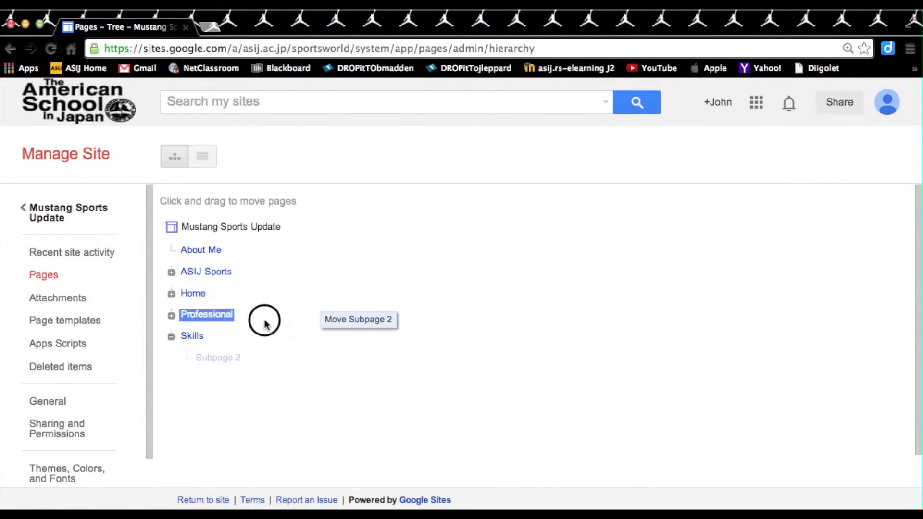
{"action": "left_click_drag", "start_coordinate": [264, 319], "coordinate": [199, 265]}
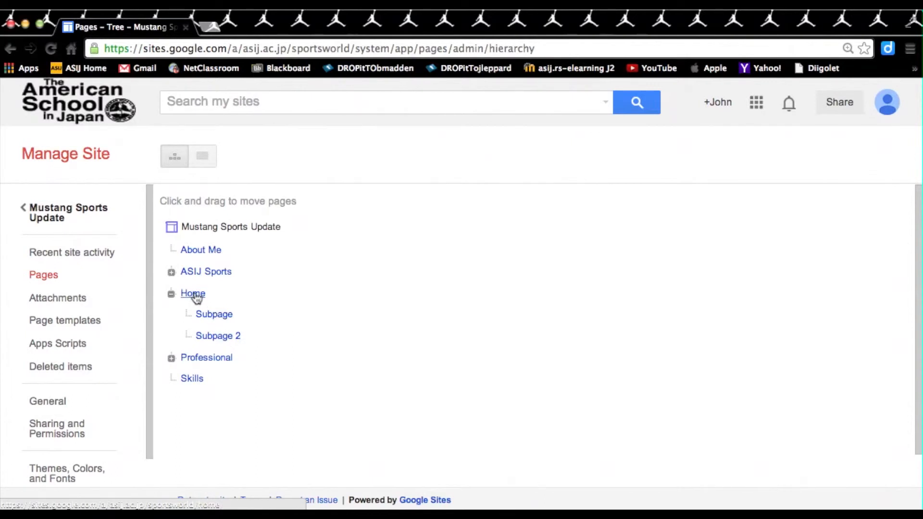
{"action": "mouse_move", "coordinate": [121, 328]}
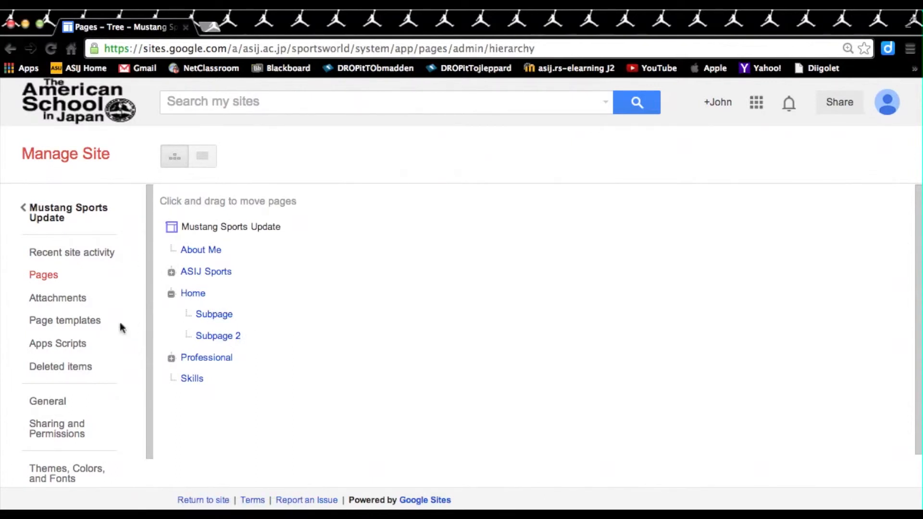
{"action": "mouse_move", "coordinate": [68, 212]}
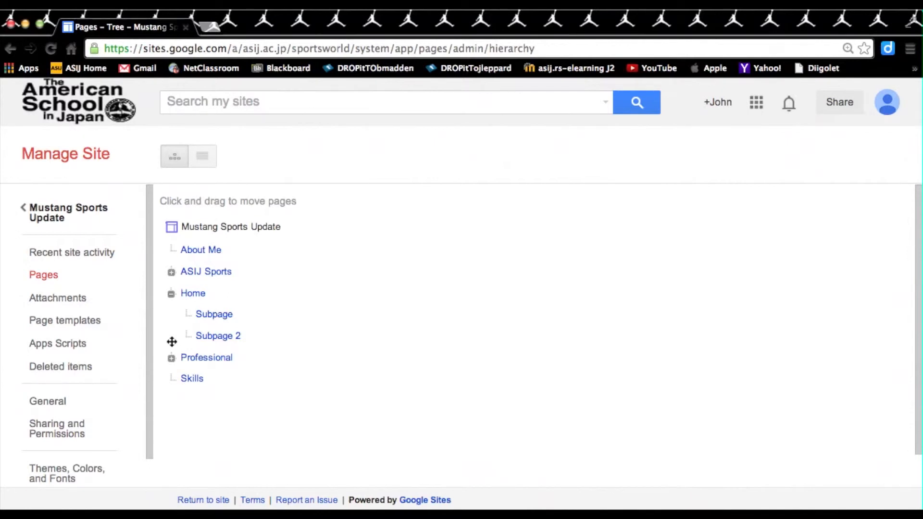
{"action": "mouse_move", "coordinate": [92, 226]}
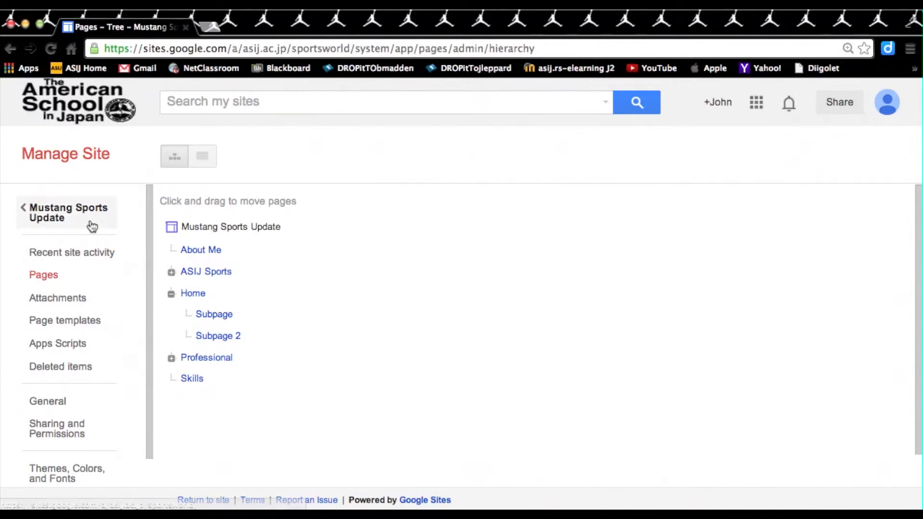
Return from Manage Site to the live Mustang Sports Update site.
{"action": "left_click", "coordinate": [67, 212]}
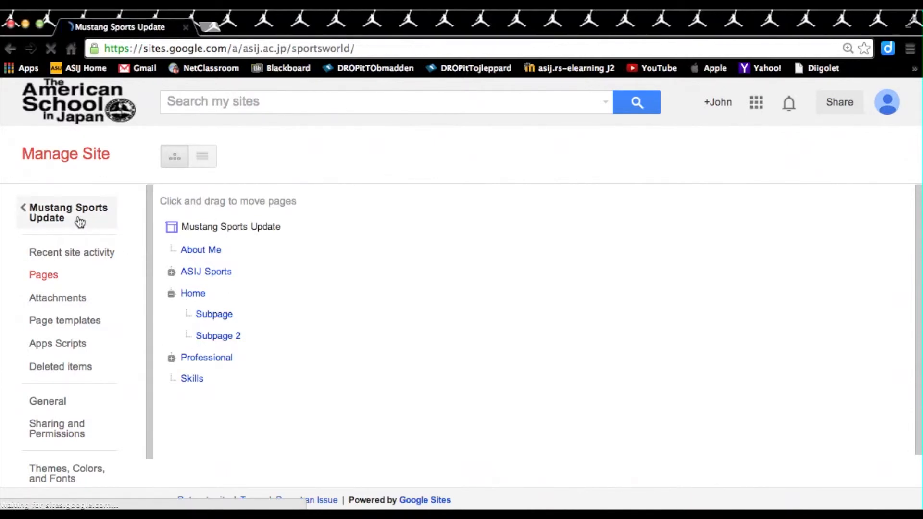
{"action": "left_click", "coordinate": [68, 213]}
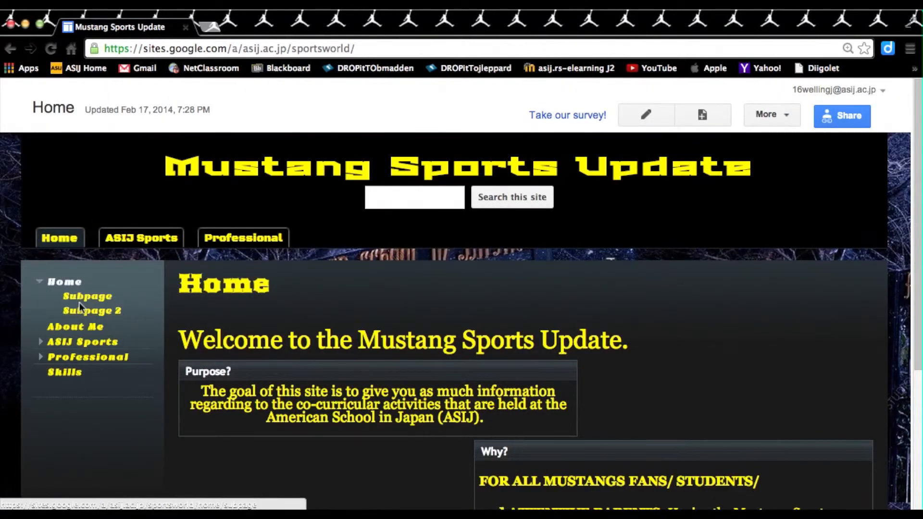
{"action": "mouse_move", "coordinate": [495, 183]}
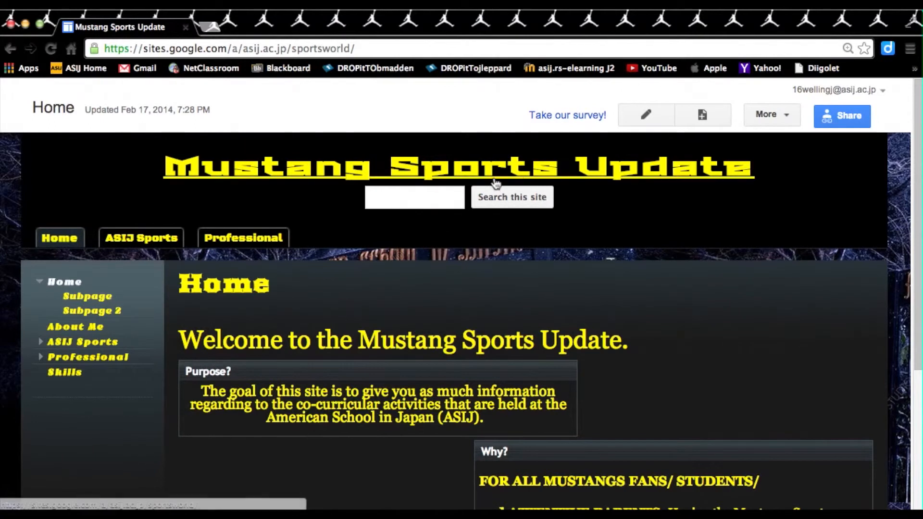
{"action": "mouse_move", "coordinate": [701, 115]}
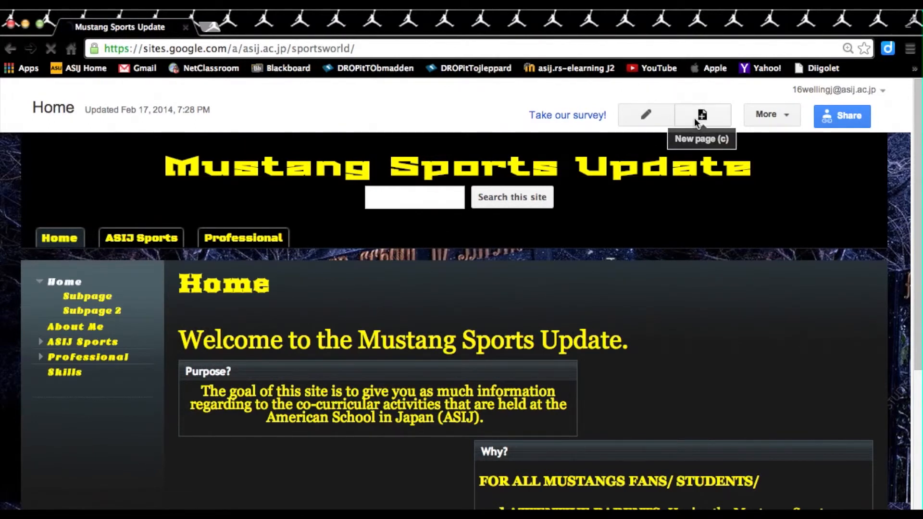
Start a new page named 'Sub Sub' under Home and open the location tree.
{"action": "left_click", "coordinate": [701, 115]}
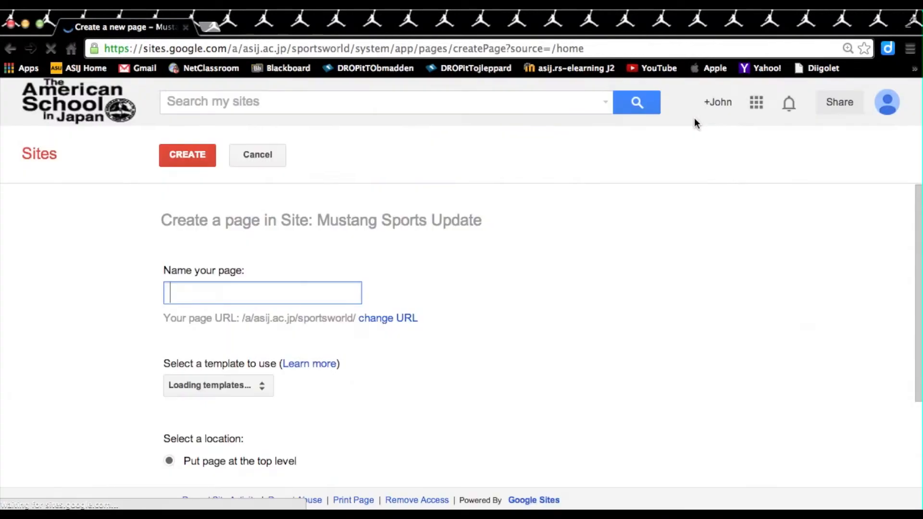
{"action": "type", "text": "S"}
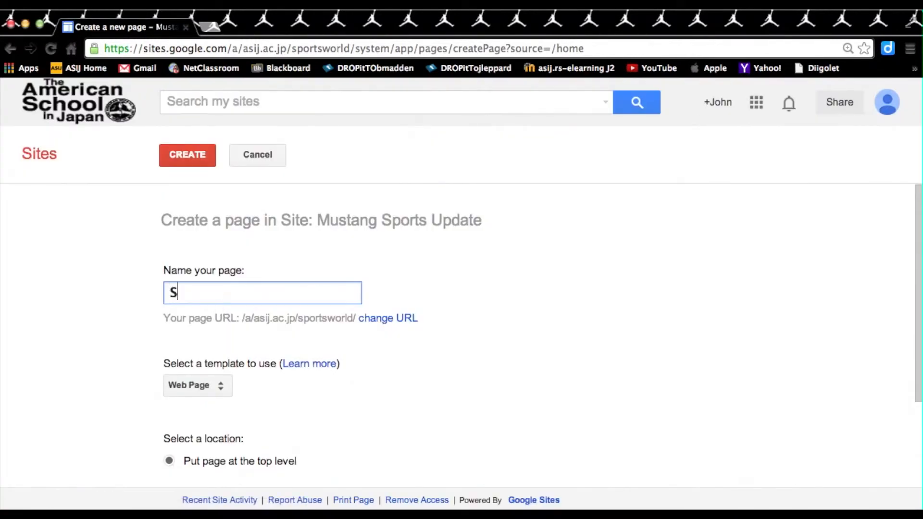
{"action": "type", "text": "ub Sub"}
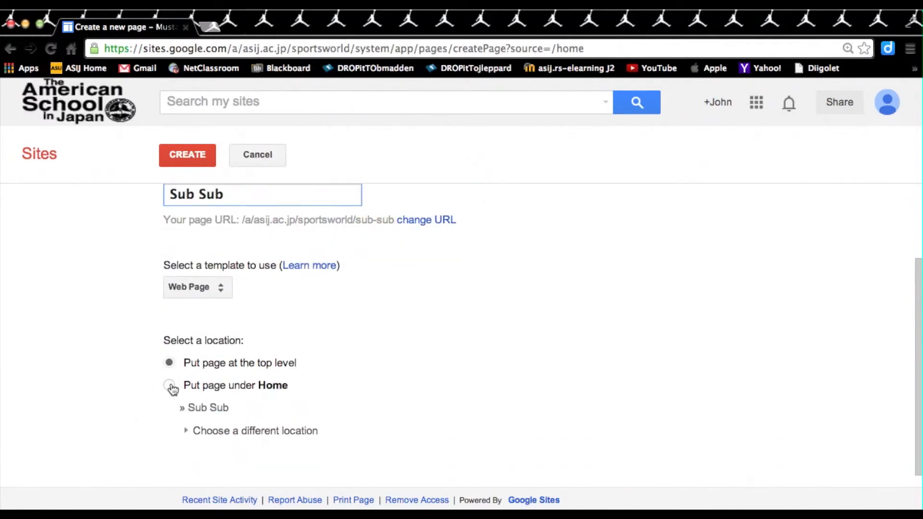
{"action": "left_click", "coordinate": [169, 385]}
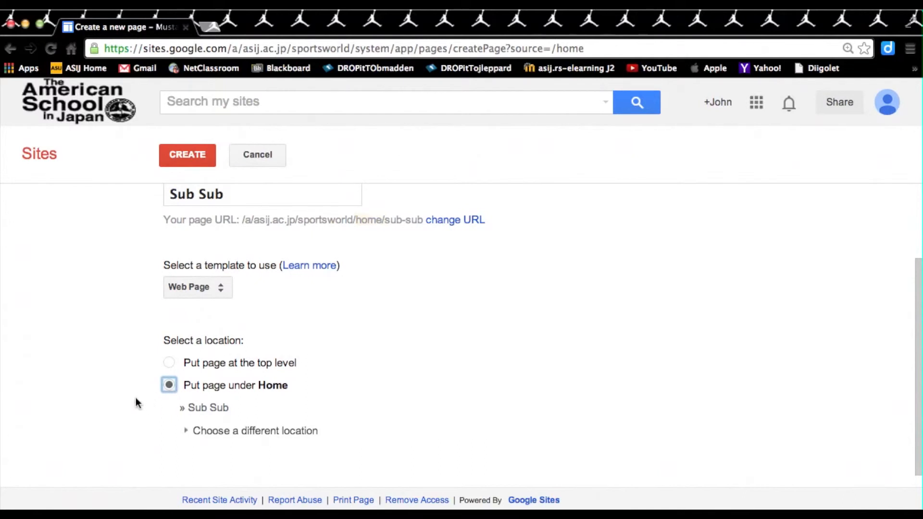
{"action": "mouse_move", "coordinate": [135, 411]}
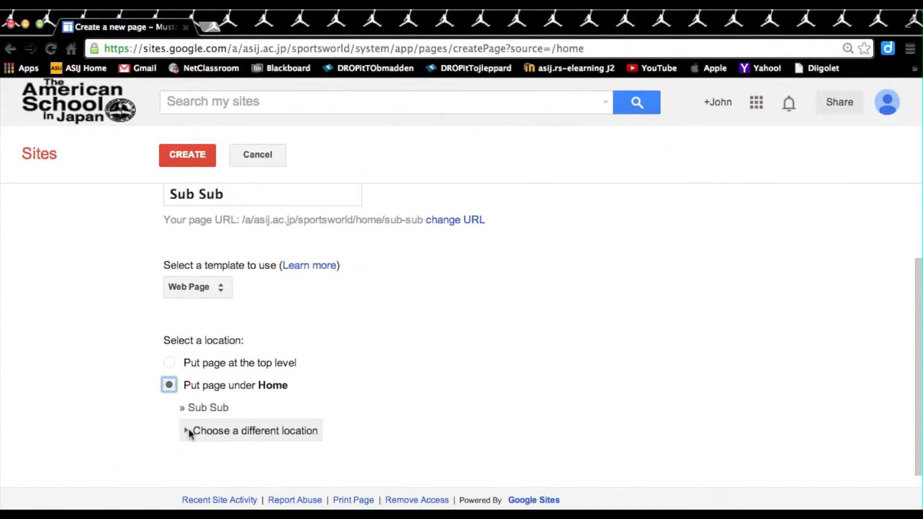
{"action": "left_click", "coordinate": [255, 430]}
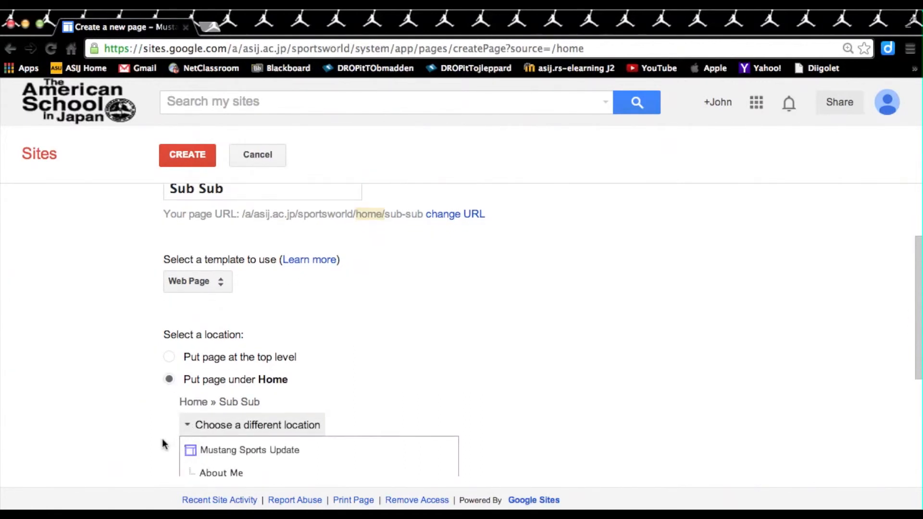
Pick Subpage 2 as the parent in the location tree and create Sub Sub.
{"action": "scroll", "scroll_direction": "down", "scroll_amount": 3}
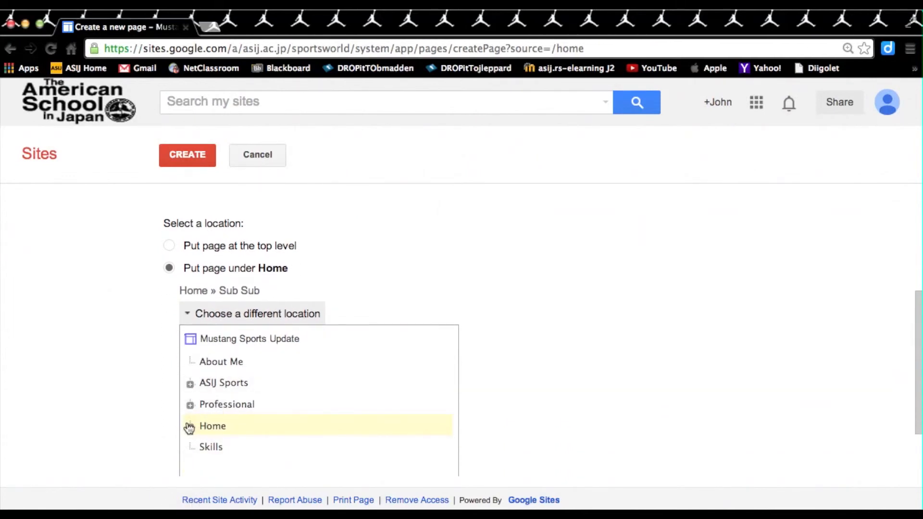
{"action": "left_click", "coordinate": [213, 426]}
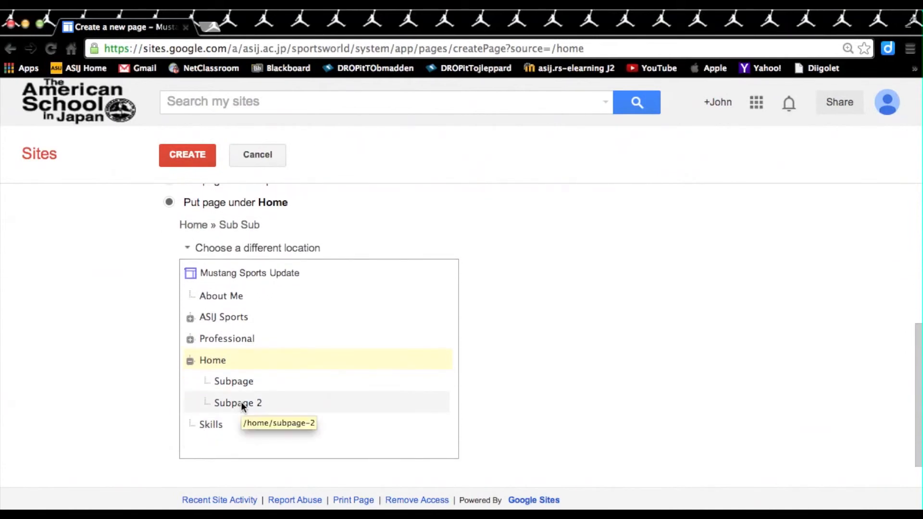
{"action": "left_click", "coordinate": [238, 403]}
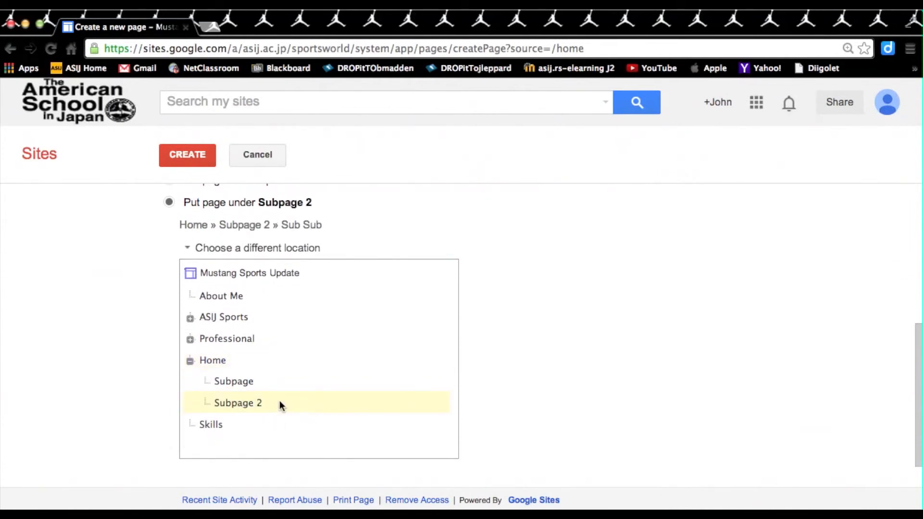
{"action": "mouse_move", "coordinate": [286, 412]}
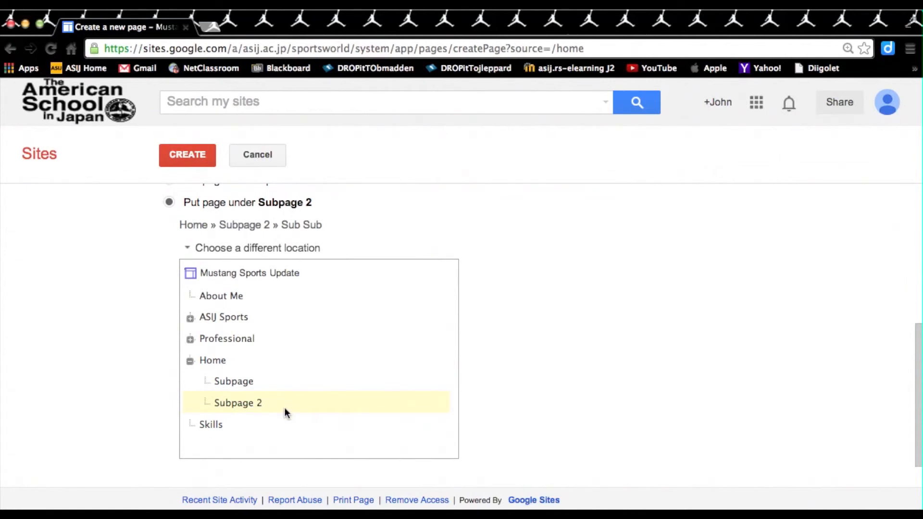
{"action": "mouse_move", "coordinate": [187, 155]}
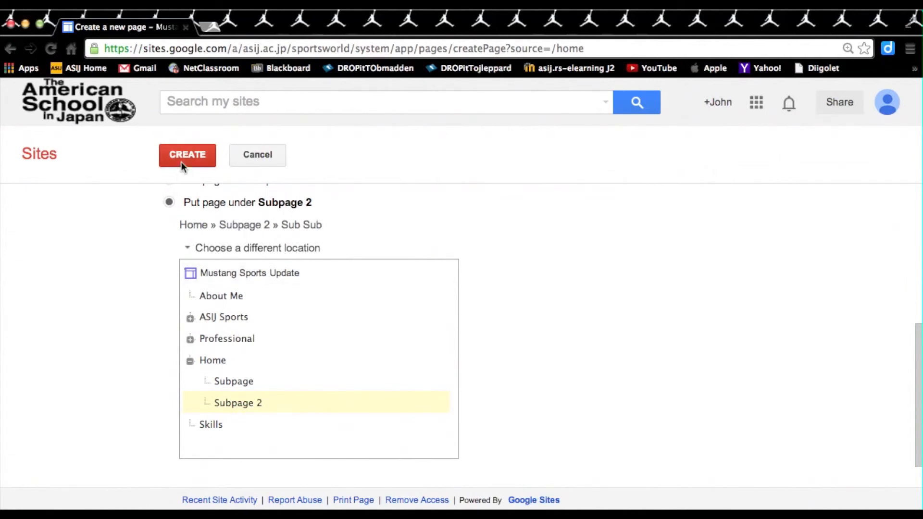
{"action": "left_click", "coordinate": [187, 154]}
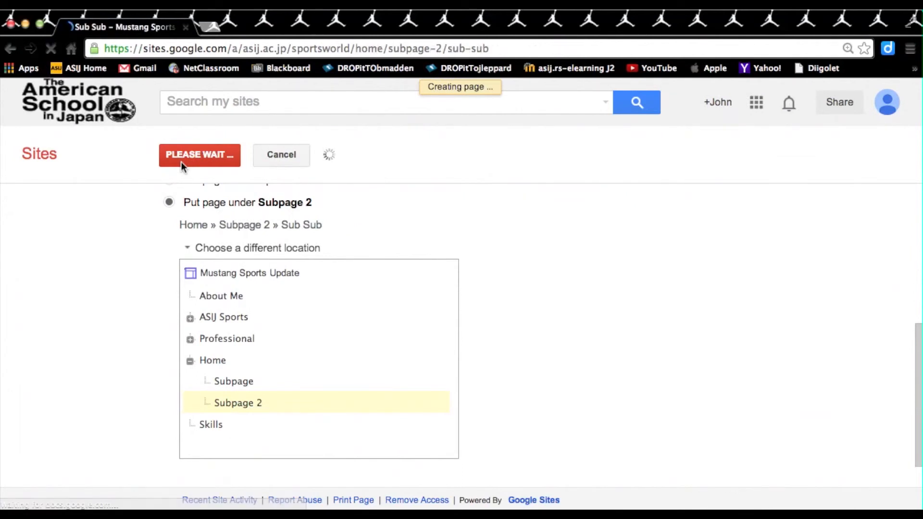
{"action": "left_click", "coordinate": [199, 154]}
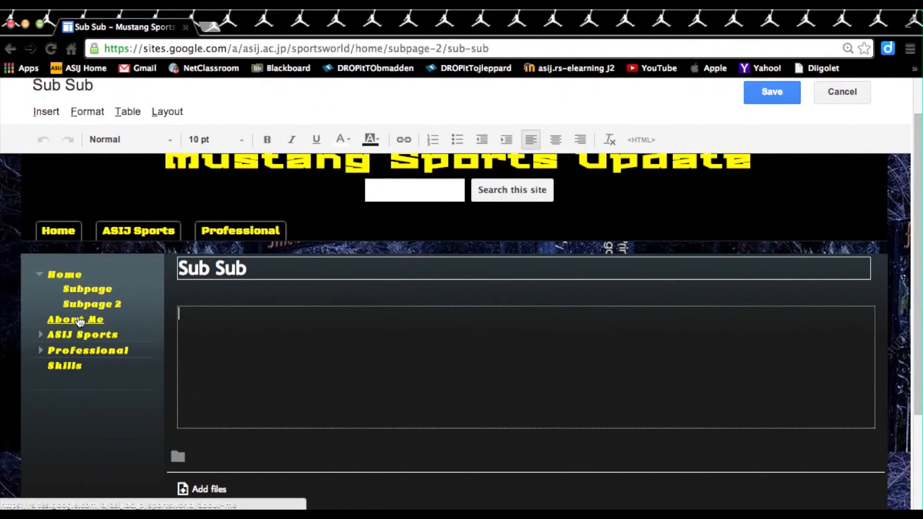
{"action": "mouse_move", "coordinate": [153, 324]}
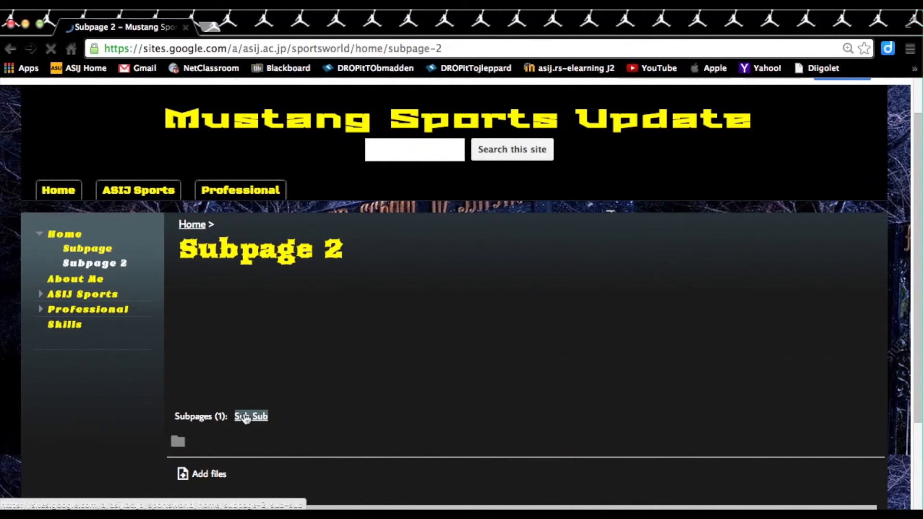
Open Sub Sub from Subpage 2's Subpages list.
{"action": "left_click", "coordinate": [250, 416]}
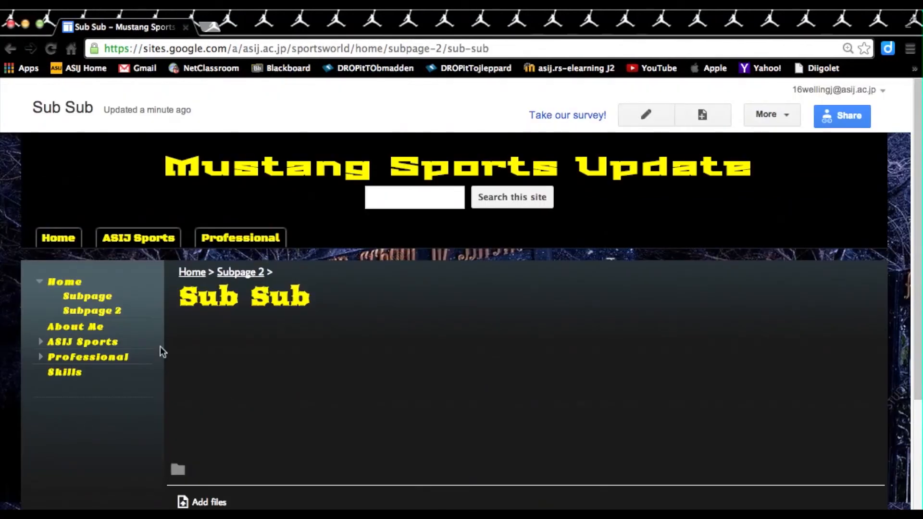
{"action": "mouse_move", "coordinate": [165, 331]}
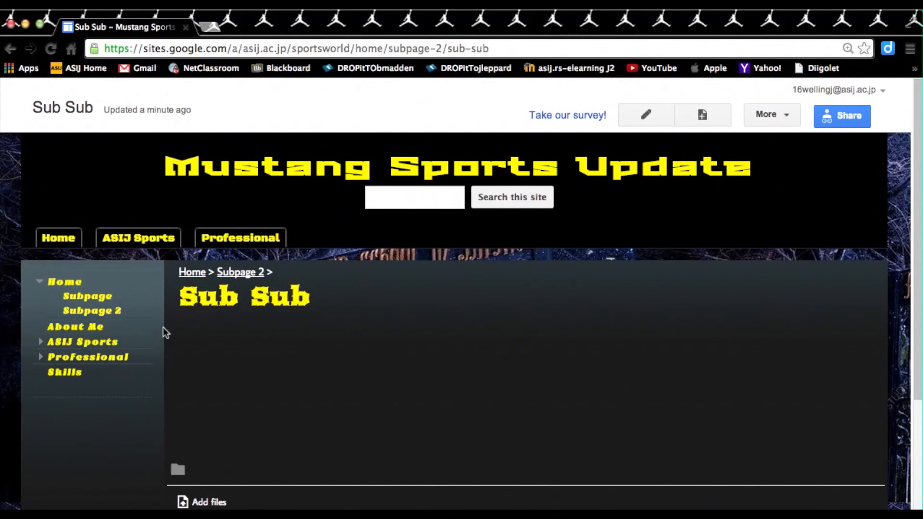
{"action": "mouse_move", "coordinate": [115, 318]}
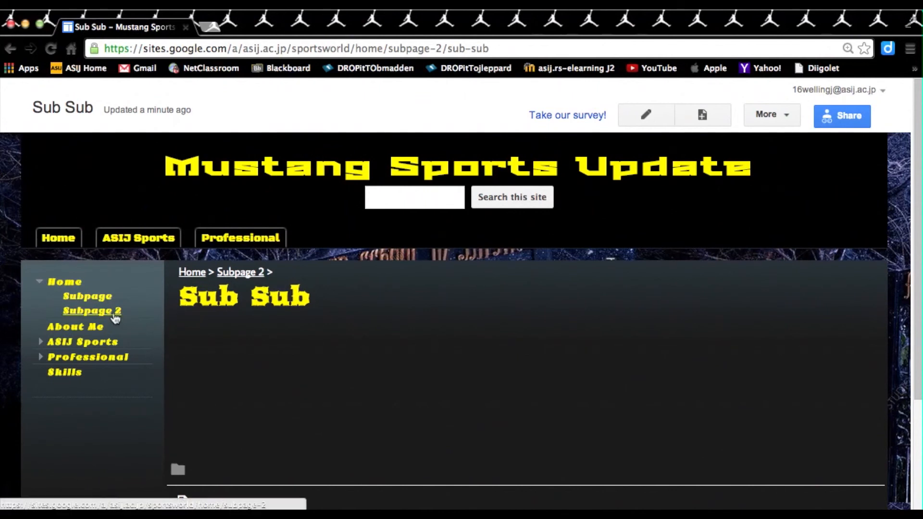